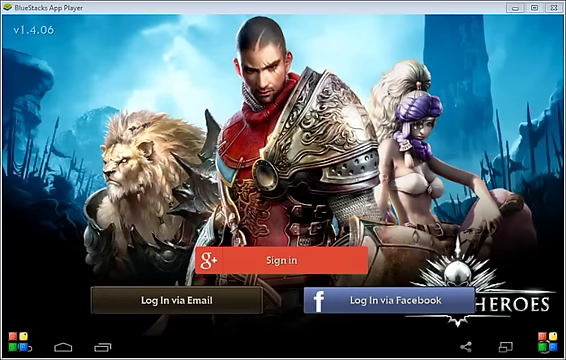
{"action": "mouse_move", "coordinate": [18, 278]}
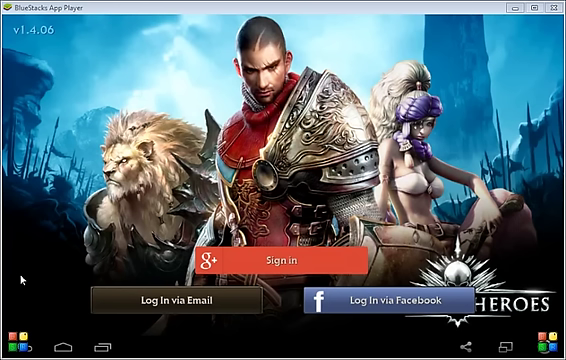